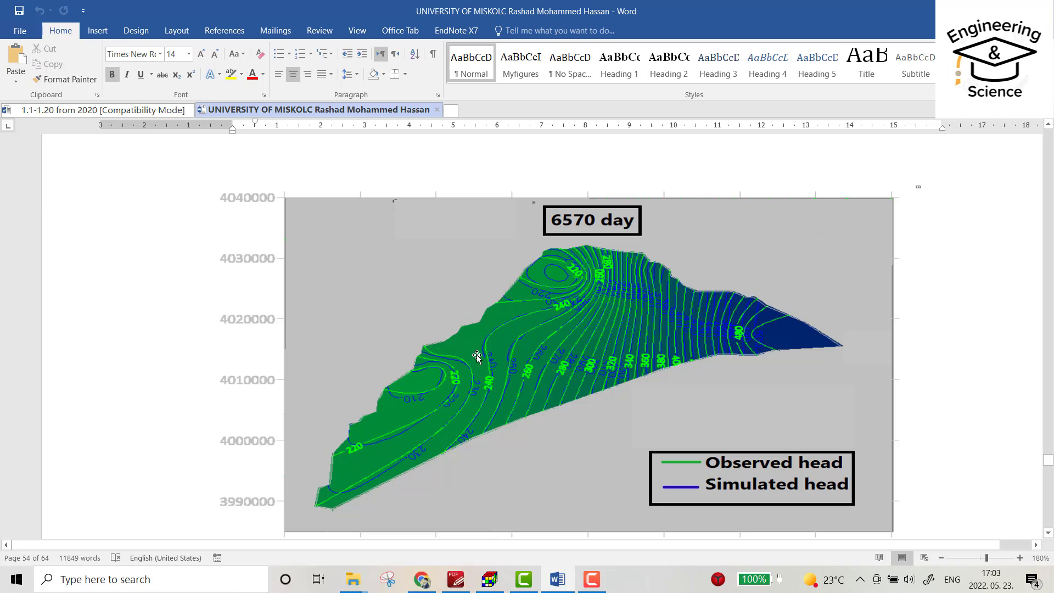
{"action": "mouse_move", "coordinate": [348, 383]}
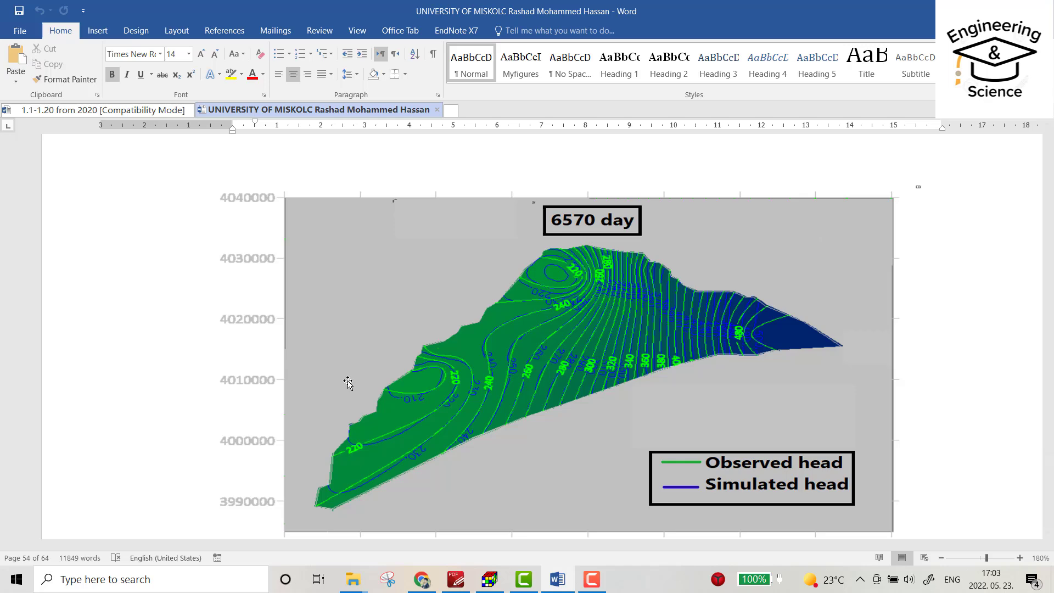
{"action": "mouse_move", "coordinate": [529, 373]}
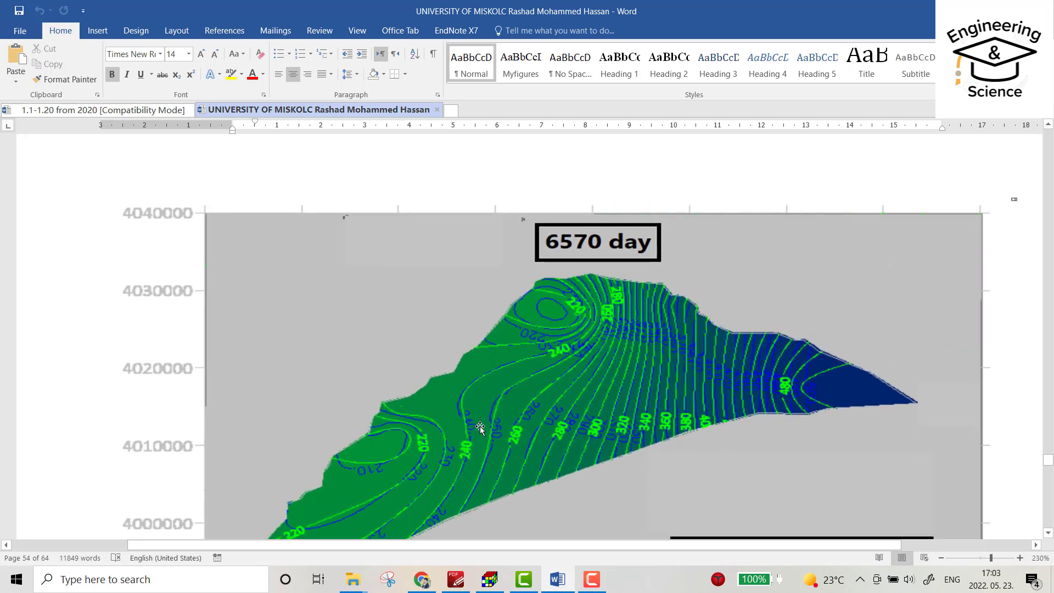
{"action": "mouse_move", "coordinate": [480, 430]}
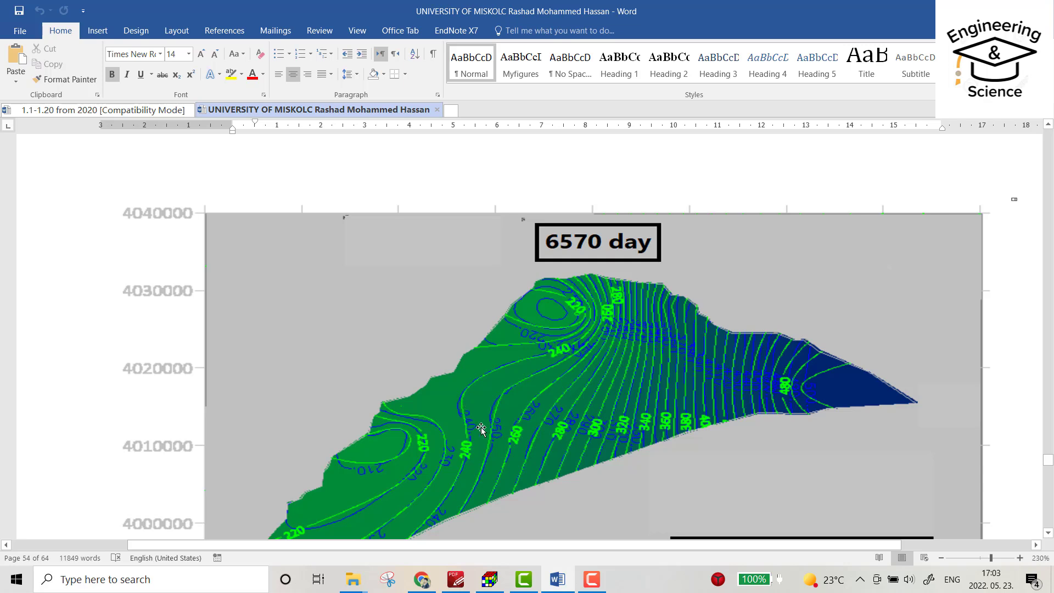
{"action": "mouse_move", "coordinate": [478, 422]}
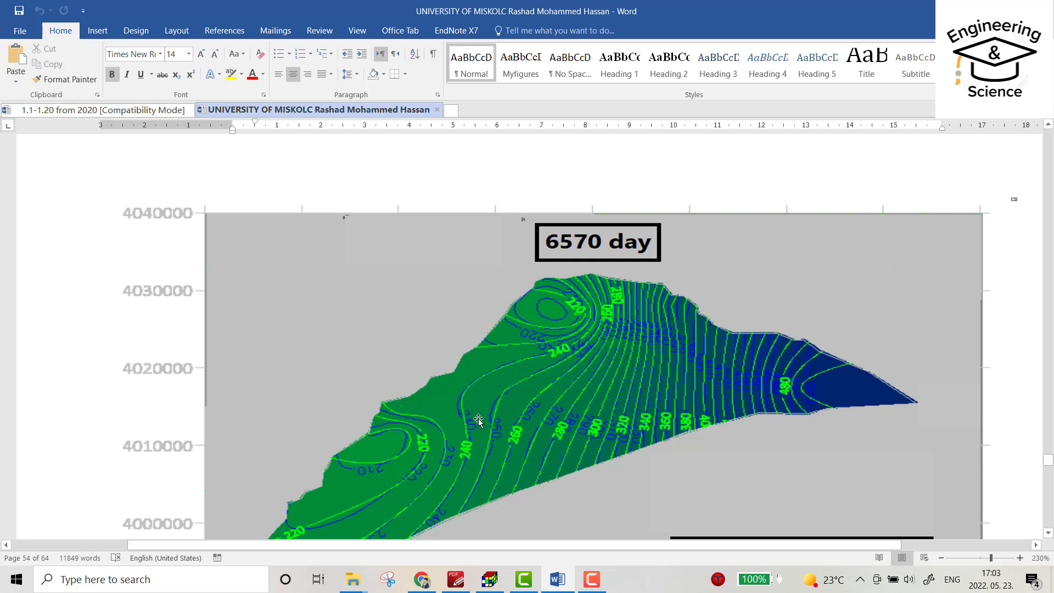
{"action": "mouse_move", "coordinate": [462, 469]}
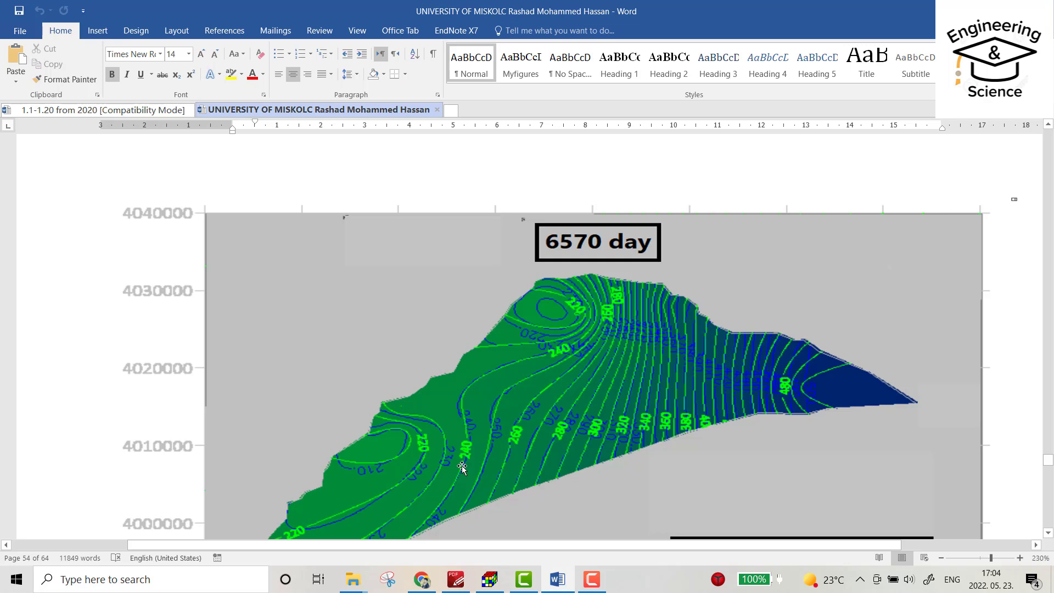
{"action": "mouse_move", "coordinate": [471, 422]}
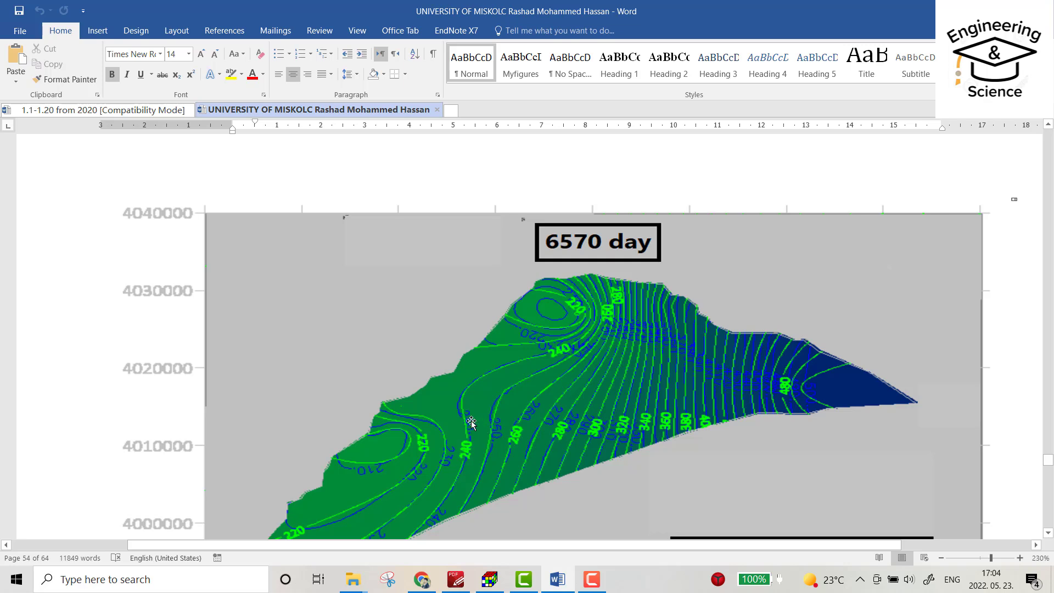
{"action": "mouse_move", "coordinate": [520, 429]}
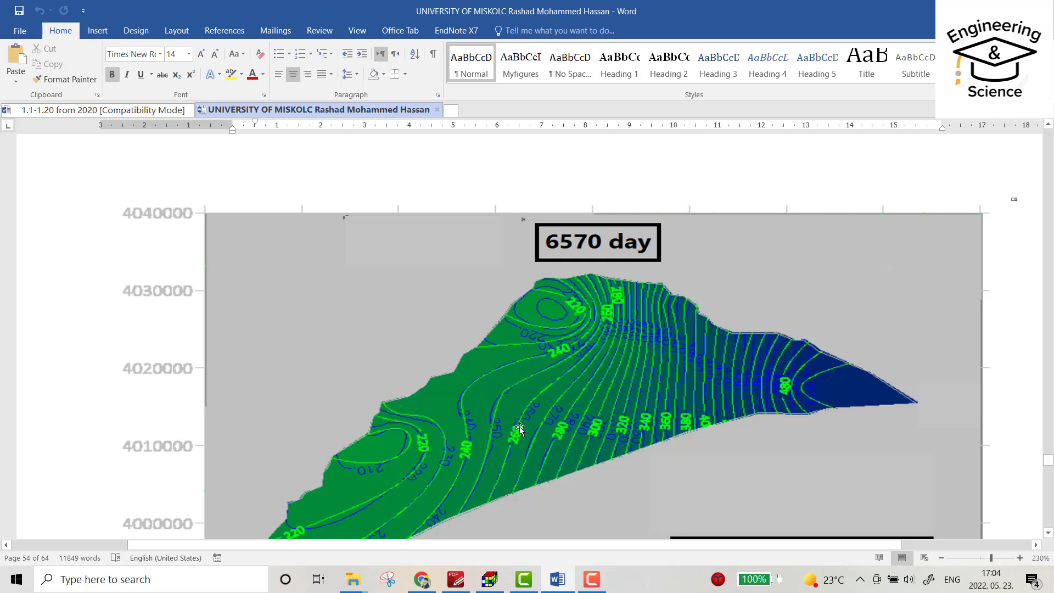
{"action": "mouse_move", "coordinate": [580, 406]}
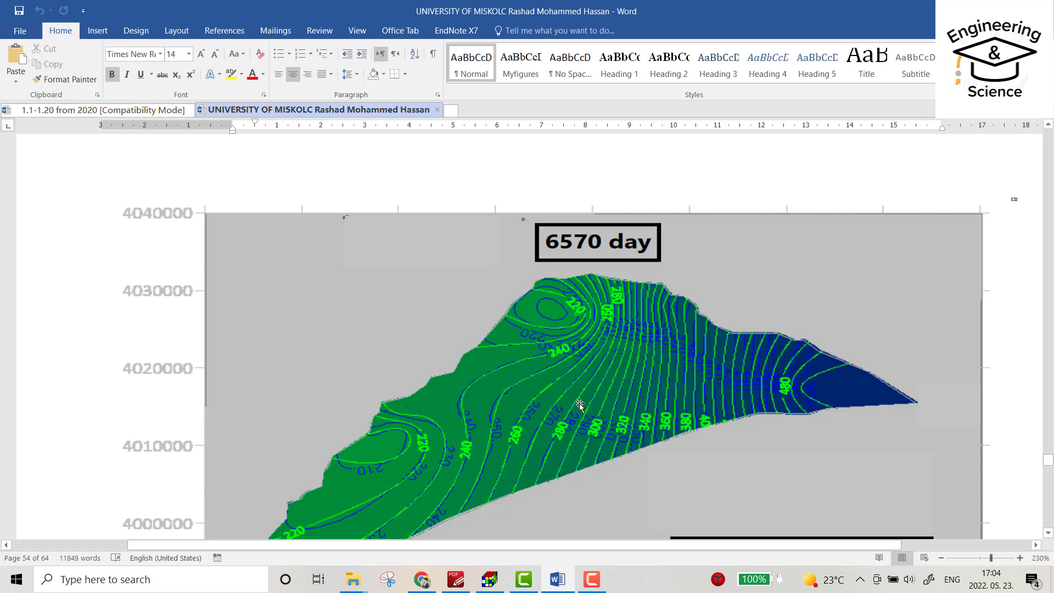
{"action": "mouse_move", "coordinate": [544, 326]}
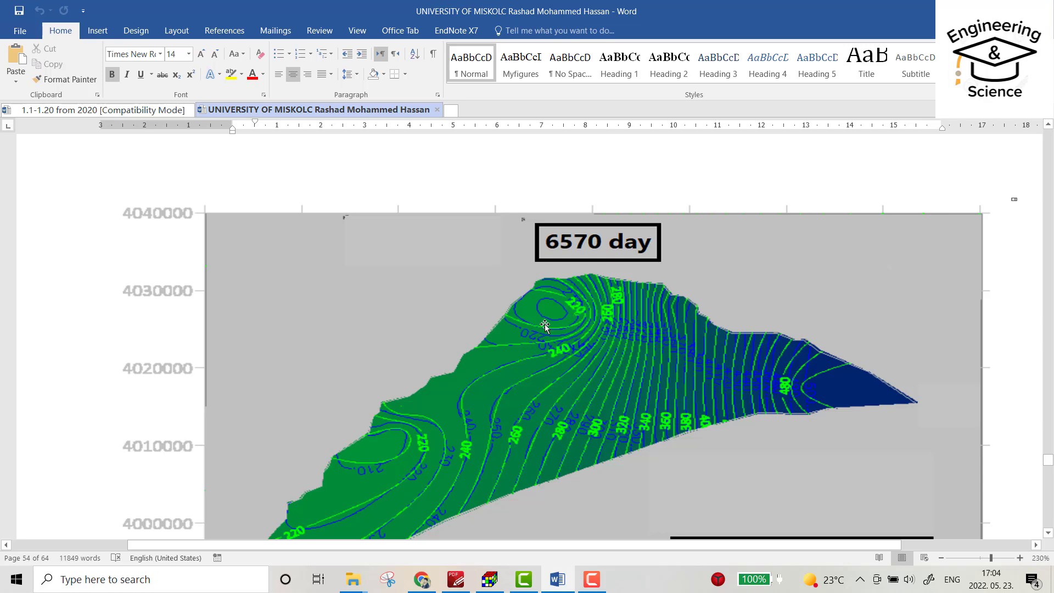
{"action": "mouse_move", "coordinate": [403, 453]}
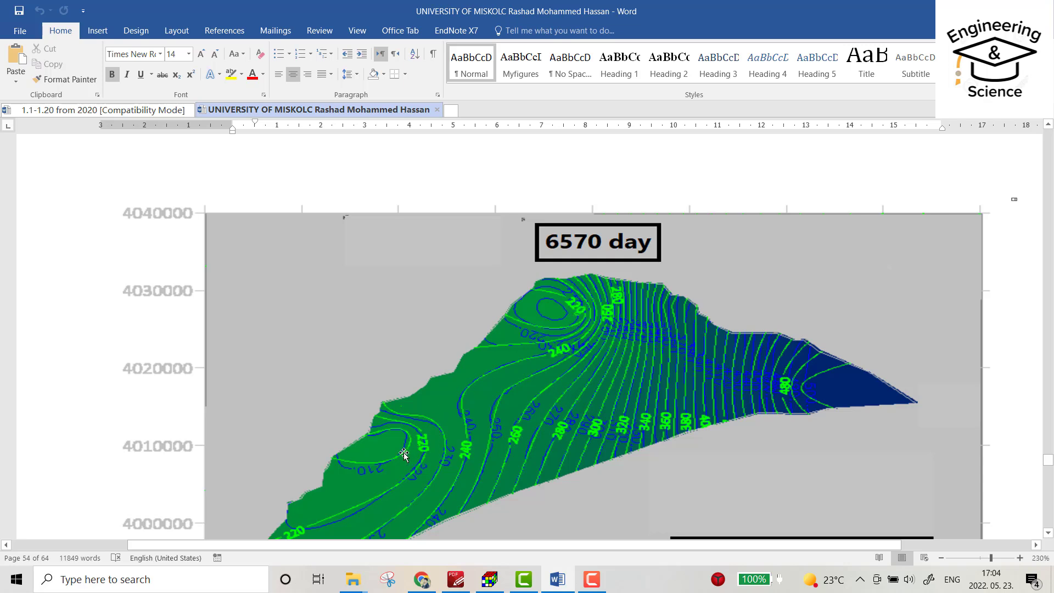
{"action": "mouse_move", "coordinate": [764, 392]}
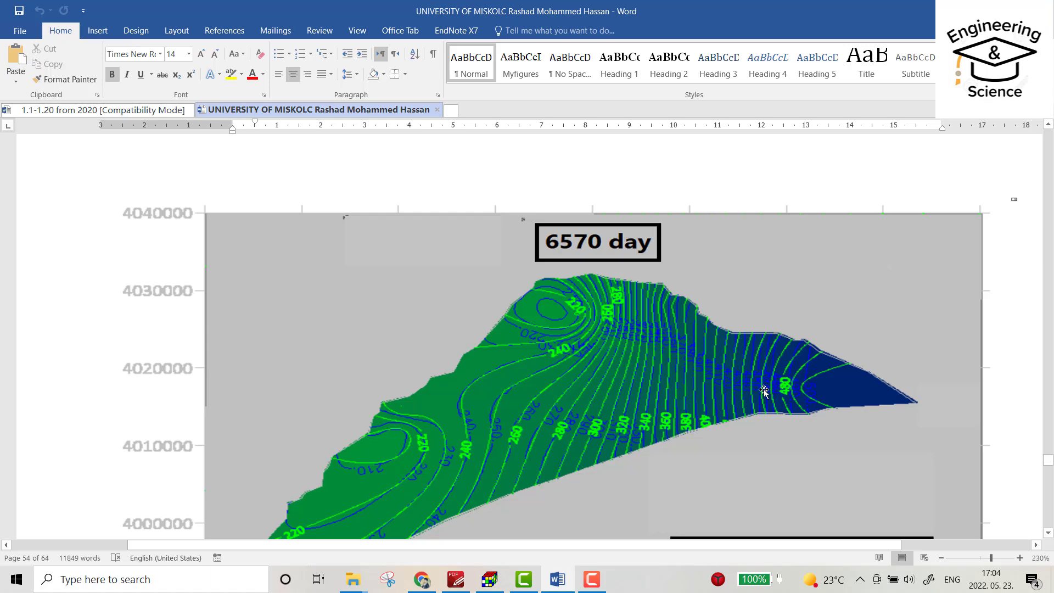
Scroll slightly down to reveal the legend of the 6570-day contour map.
{"action": "scroll", "scroll_direction": "down", "scroll_amount": 3}
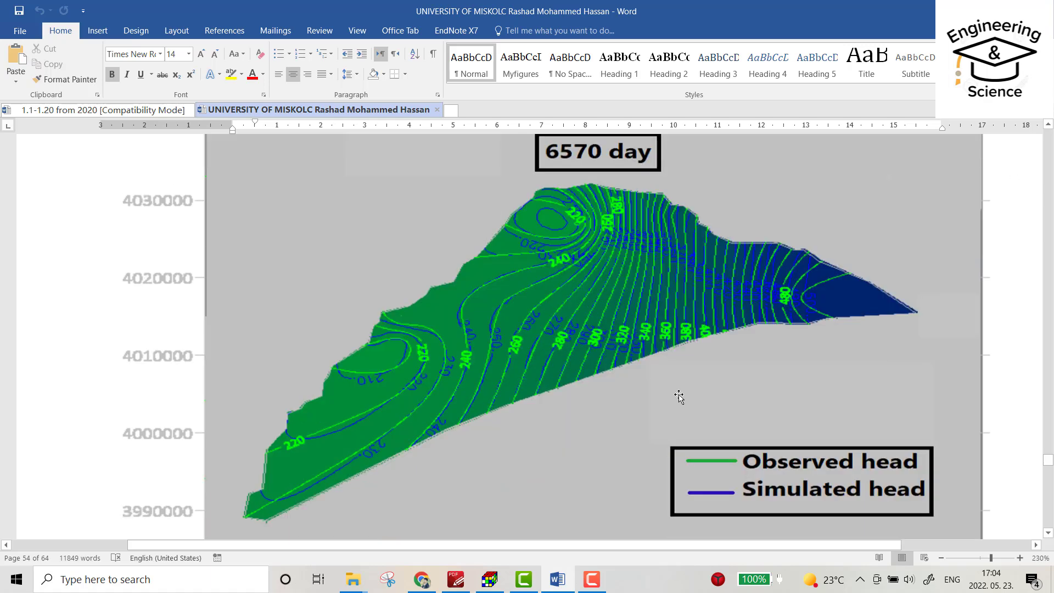
Scroll past the contour map to the bar chart of observed and calculated water levels at eight wells.
{"action": "scroll", "scroll_direction": "down", "scroll_amount": 3}
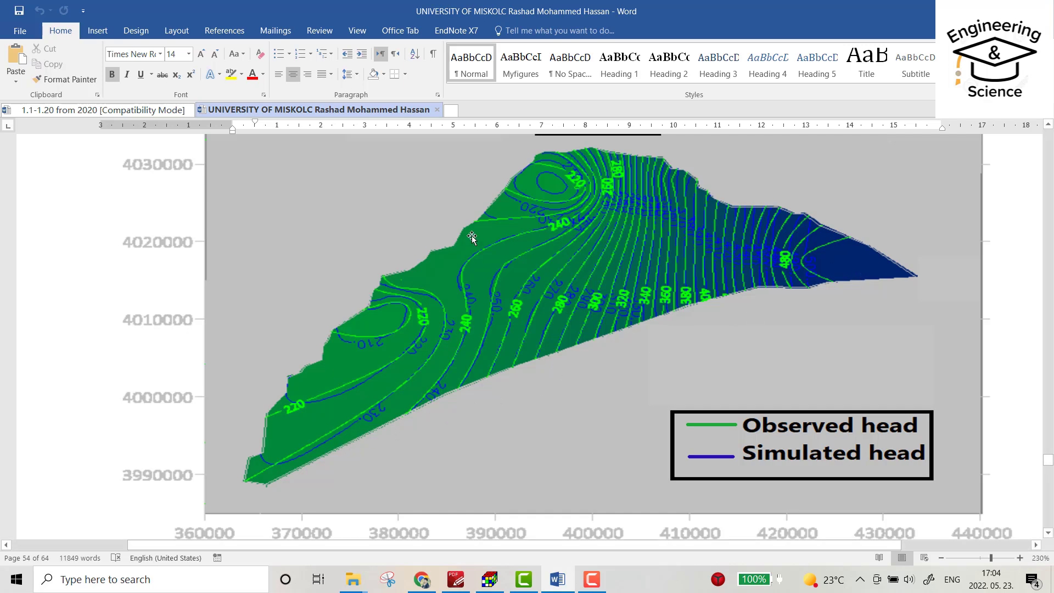
{"action": "mouse_move", "coordinate": [233, 473]}
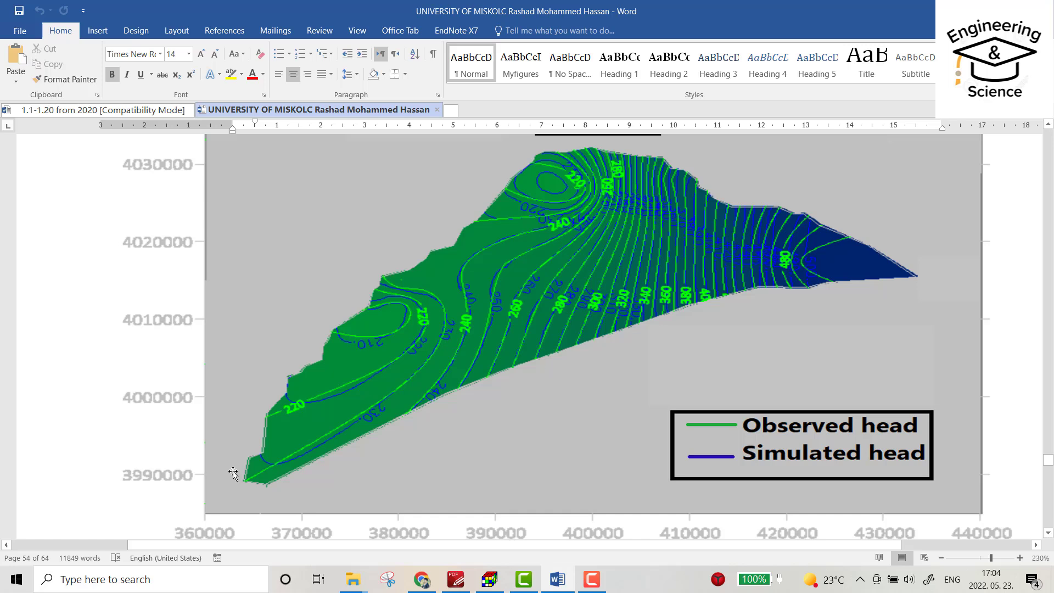
{"action": "mouse_move", "coordinate": [235, 468]}
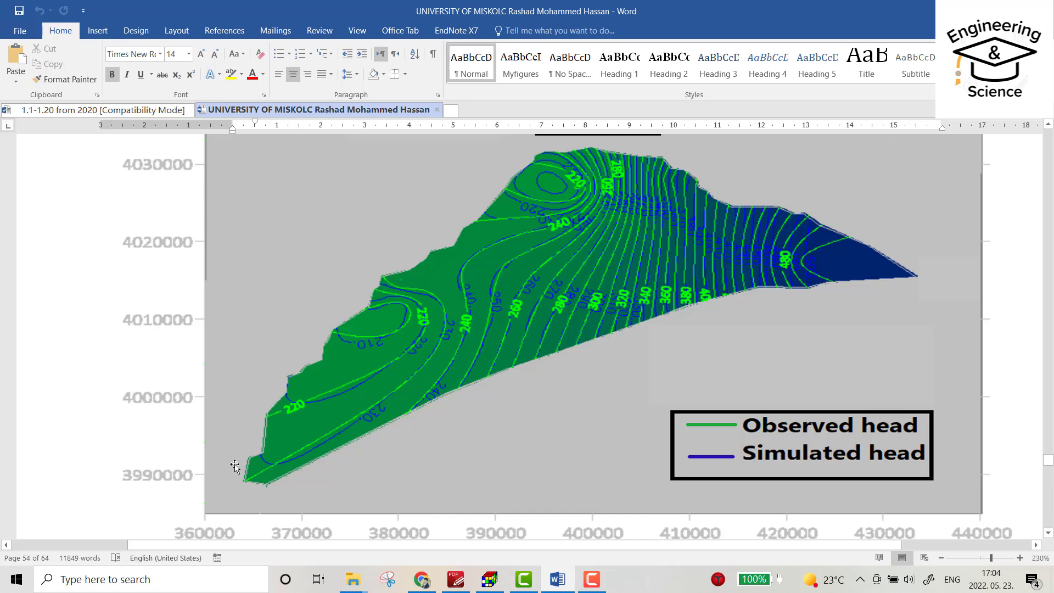
{"action": "mouse_move", "coordinate": [573, 280]}
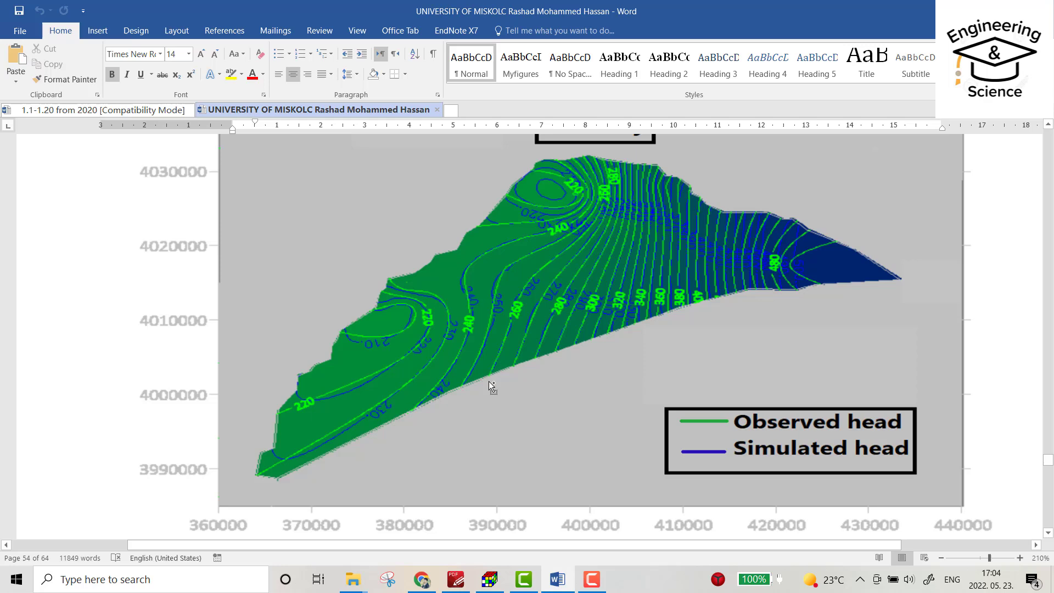
{"action": "scroll", "scroll_direction": "down", "scroll_amount": 3}
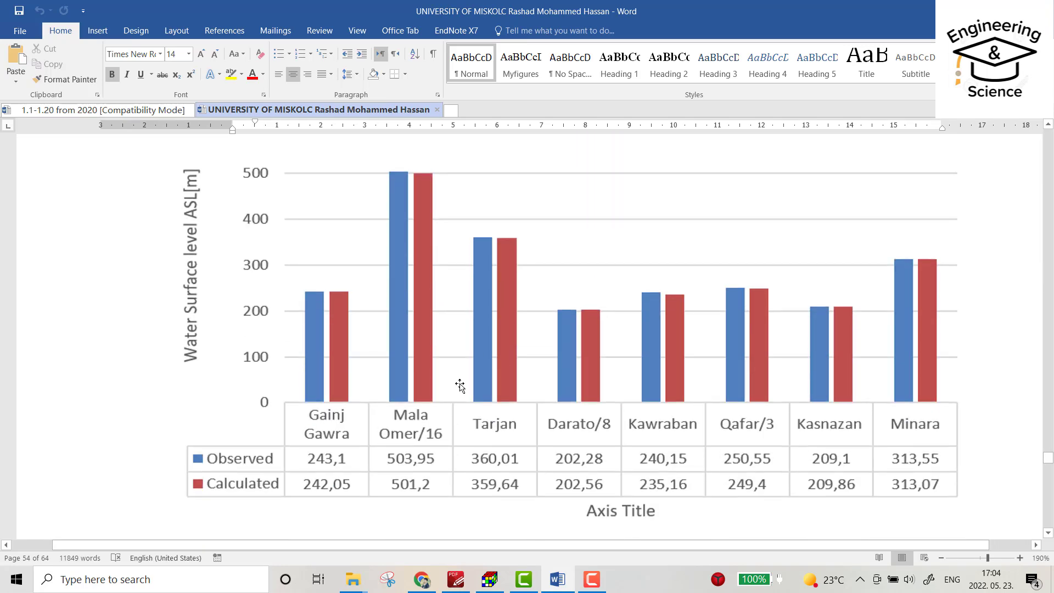
{"action": "scroll", "scroll_direction": "down", "scroll_amount": 3}
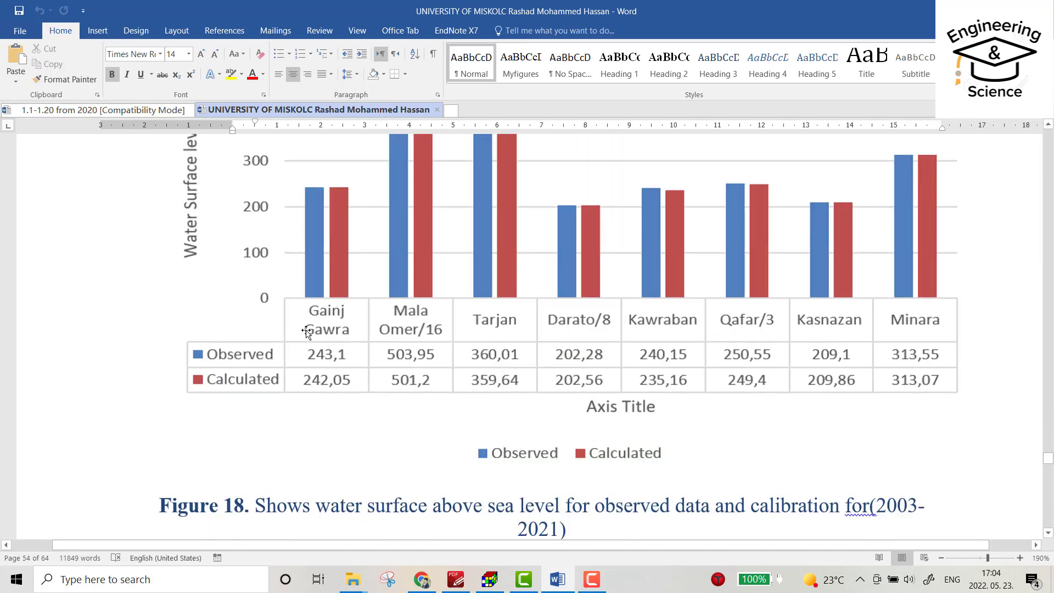
{"action": "mouse_move", "coordinate": [364, 326]}
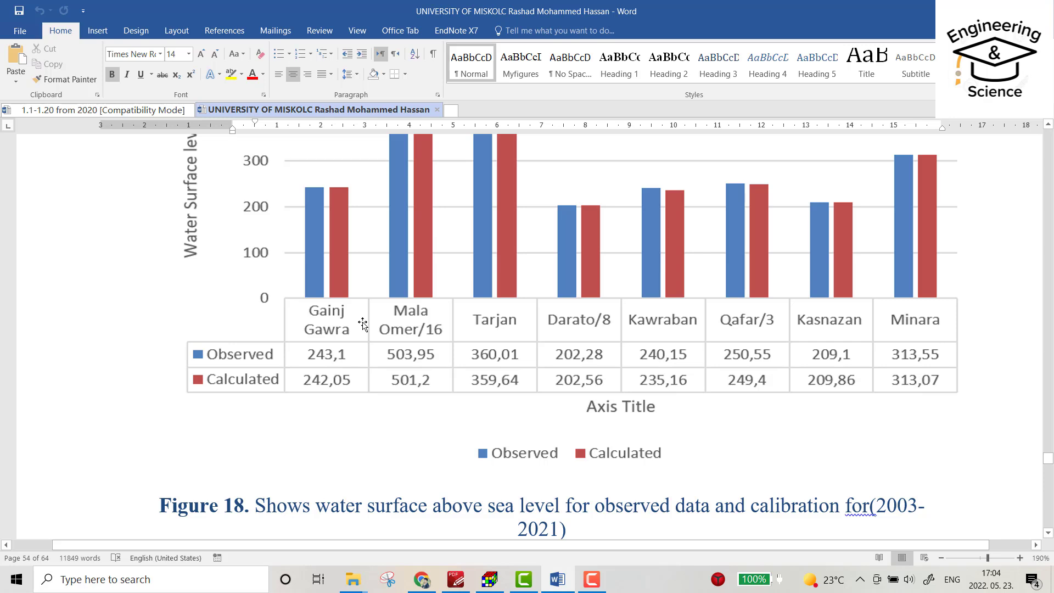
{"action": "mouse_move", "coordinate": [330, 358]}
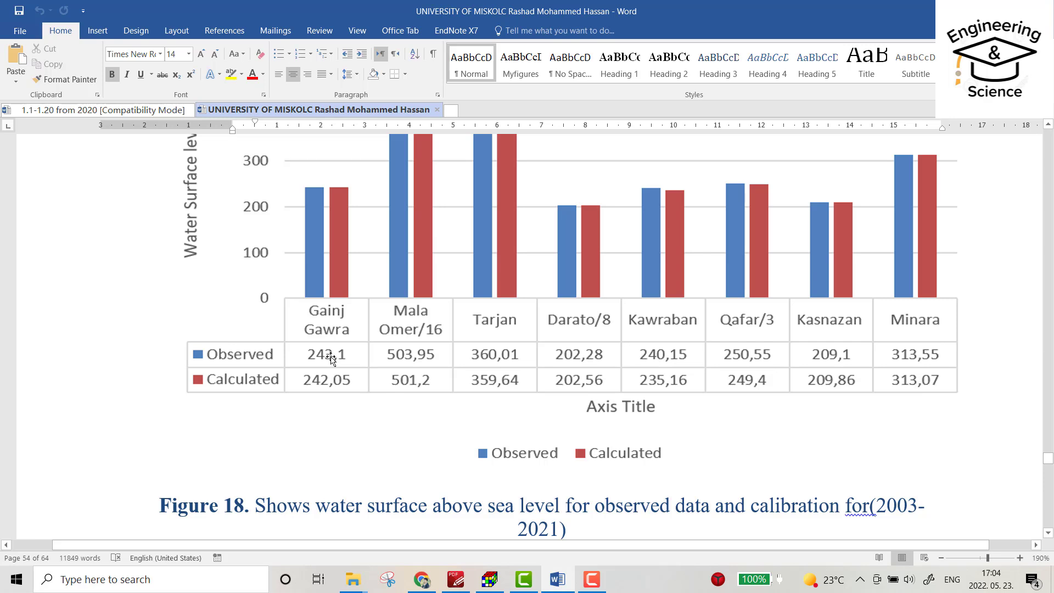
{"action": "mouse_move", "coordinate": [295, 381]}
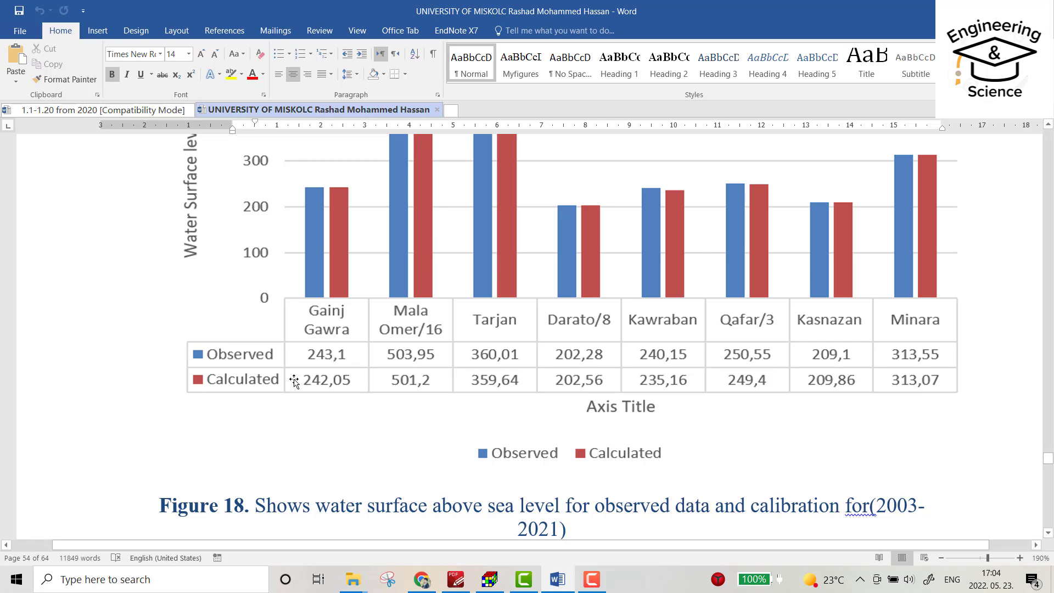
{"action": "mouse_move", "coordinate": [338, 356]}
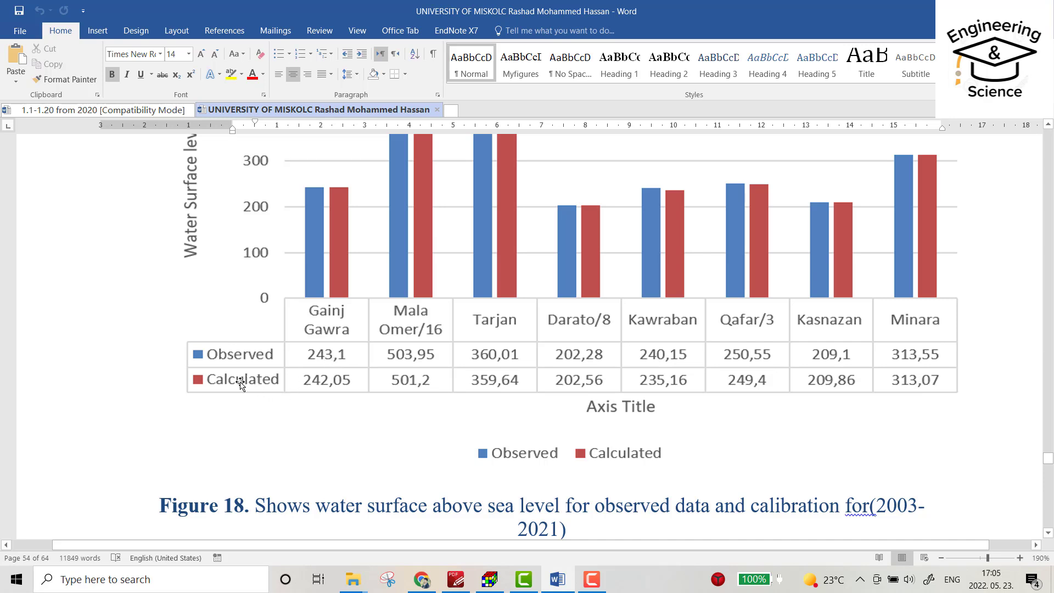
{"action": "mouse_move", "coordinate": [259, 382]}
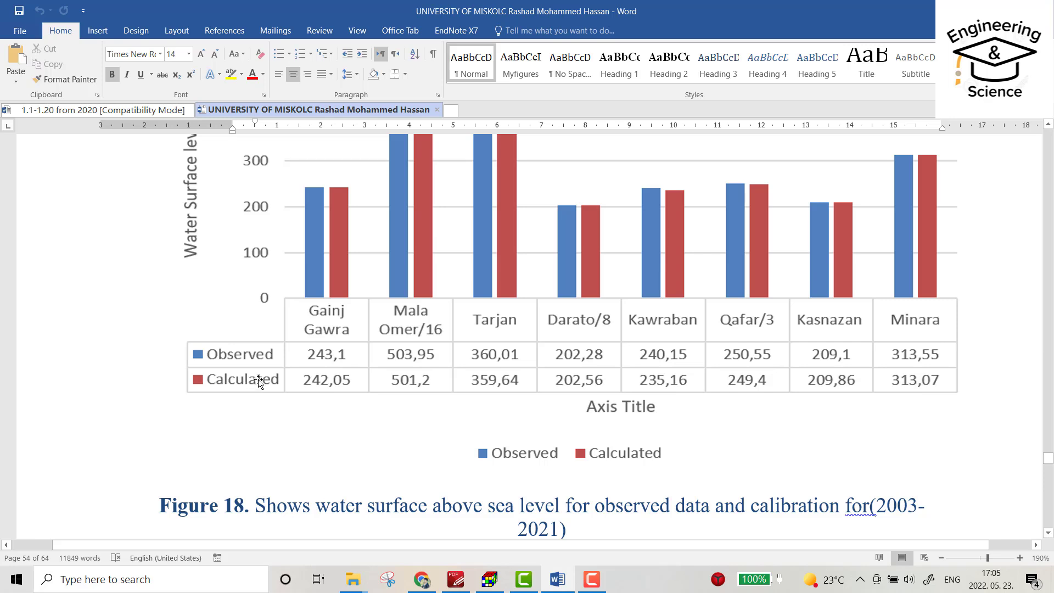
{"action": "mouse_move", "coordinate": [325, 390]}
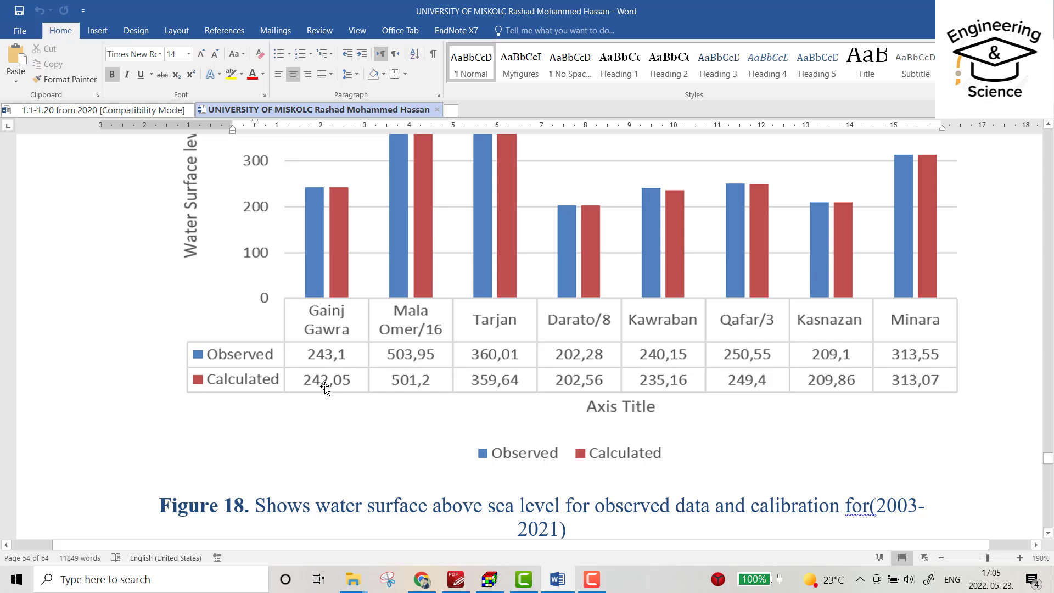
{"action": "mouse_move", "coordinate": [342, 361]}
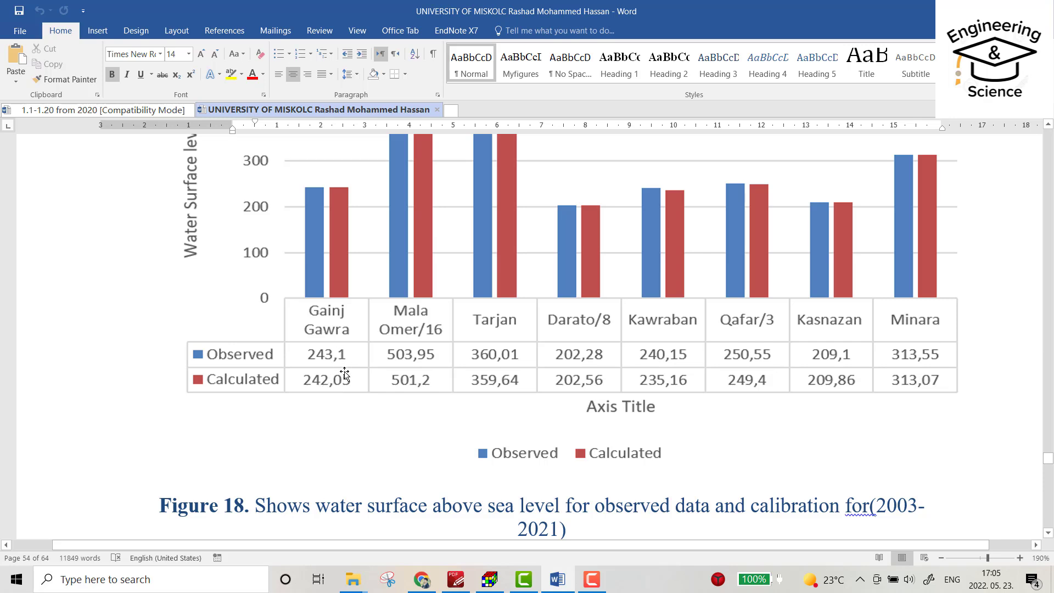
{"action": "mouse_move", "coordinate": [414, 367]}
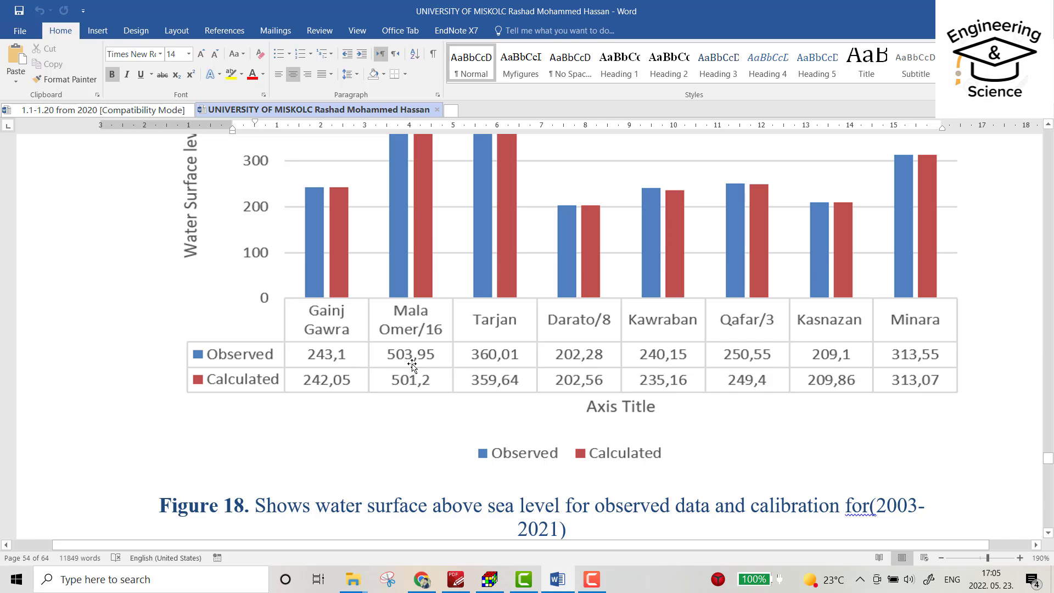
{"action": "mouse_move", "coordinate": [495, 367]}
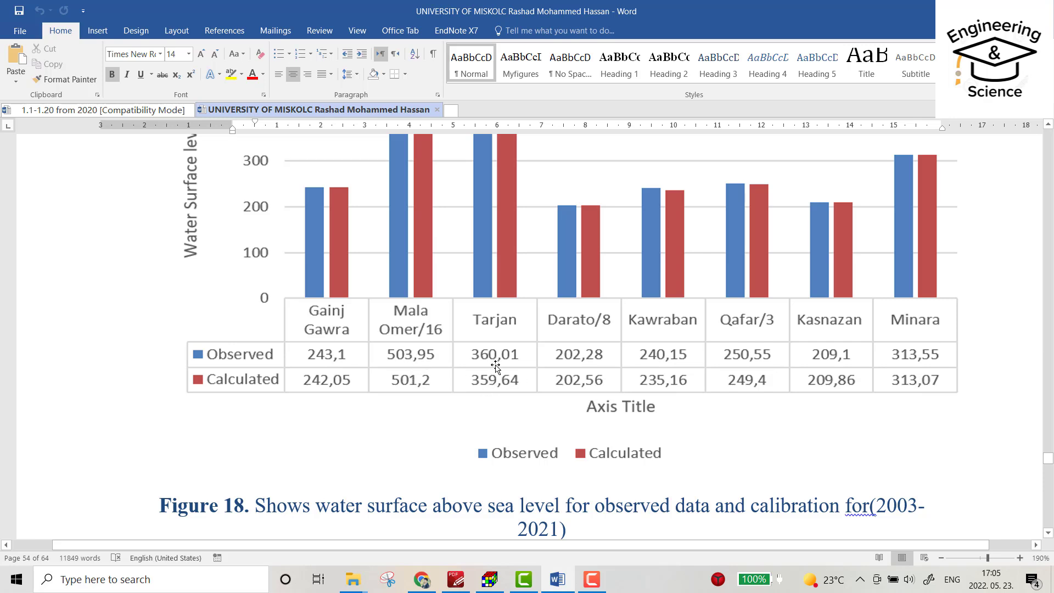
{"action": "mouse_move", "coordinate": [501, 356]}
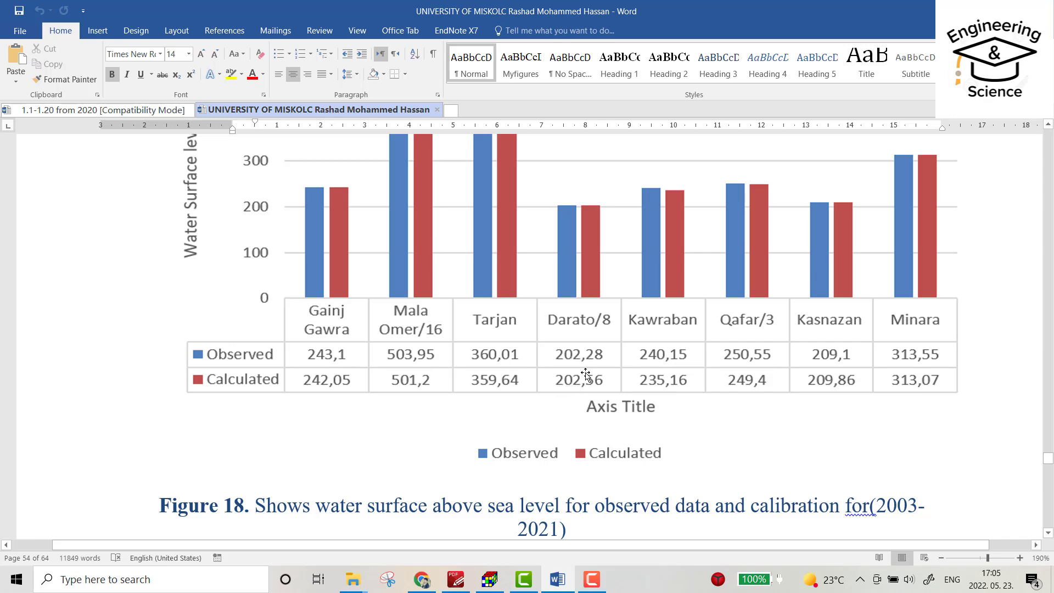
{"action": "mouse_move", "coordinate": [665, 363]}
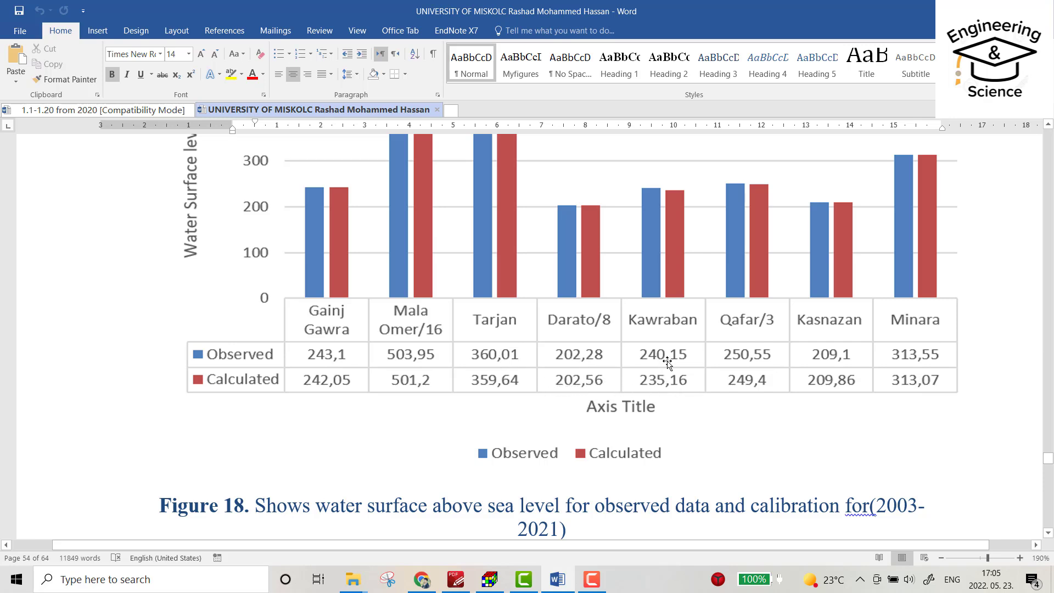
{"action": "mouse_move", "coordinate": [673, 384]}
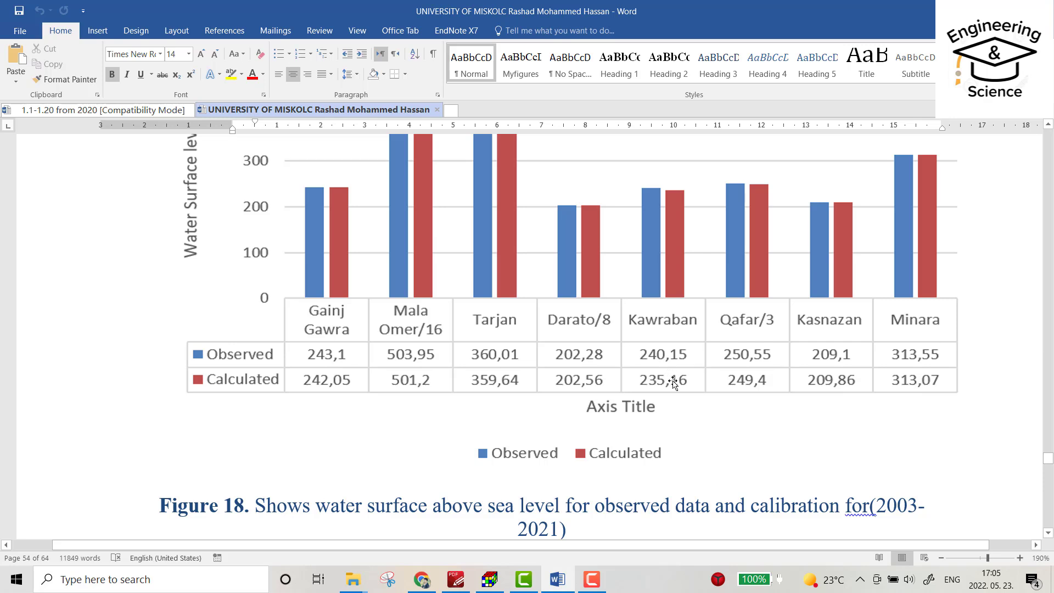
{"action": "mouse_move", "coordinate": [738, 387]}
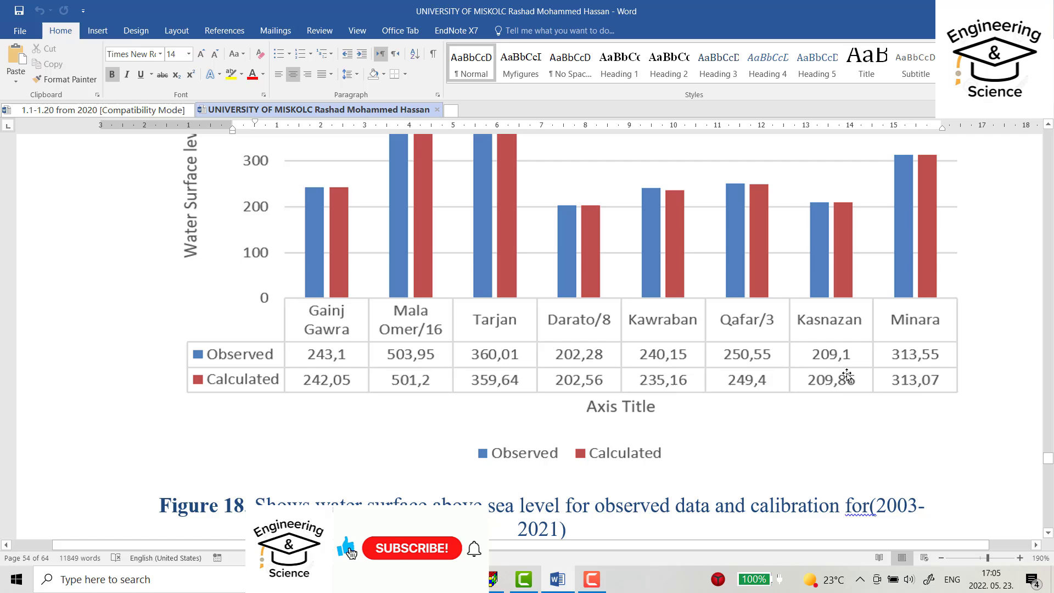
{"action": "left_click", "coordinate": [412, 548]}
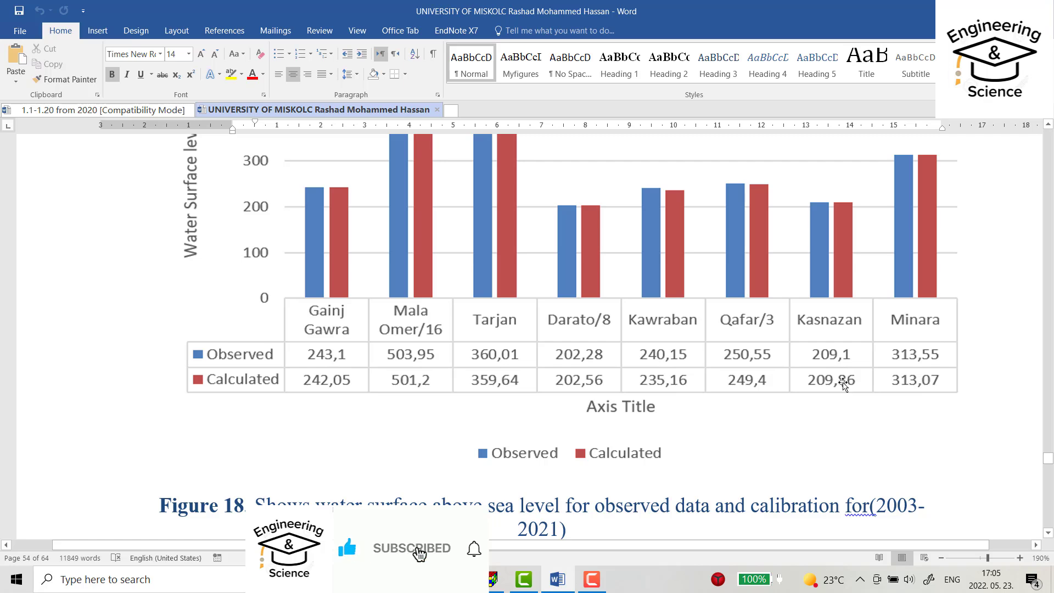
Scroll down to Figure 22, the 2021 observed versus calculated scatter with ME=-1.02, MAE=1.42 m.
{"action": "scroll", "scroll_direction": "down", "scroll_amount": 3}
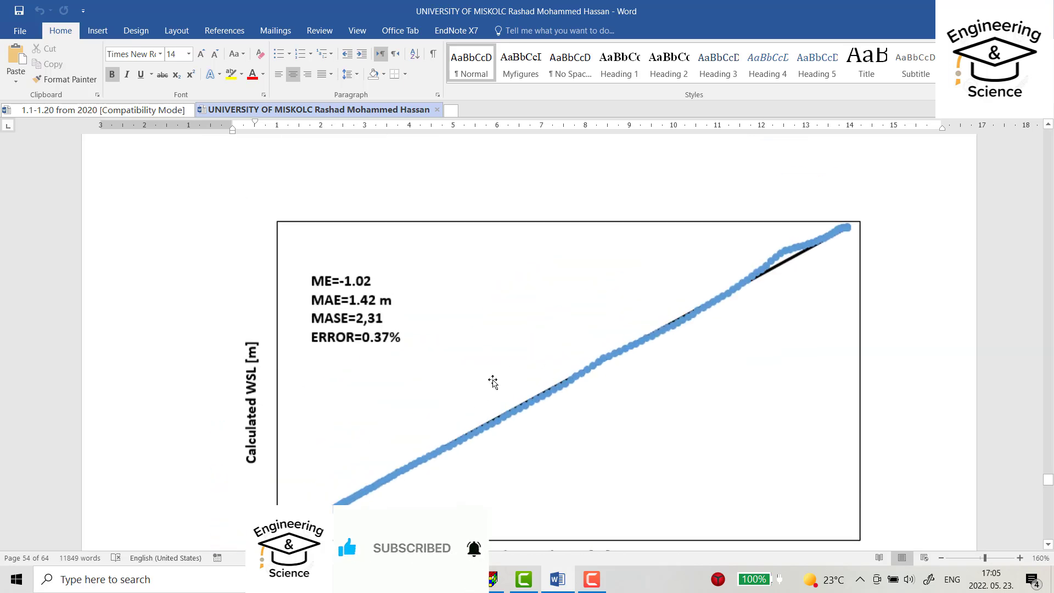
{"action": "scroll", "scroll_direction": "down", "scroll_amount": 3}
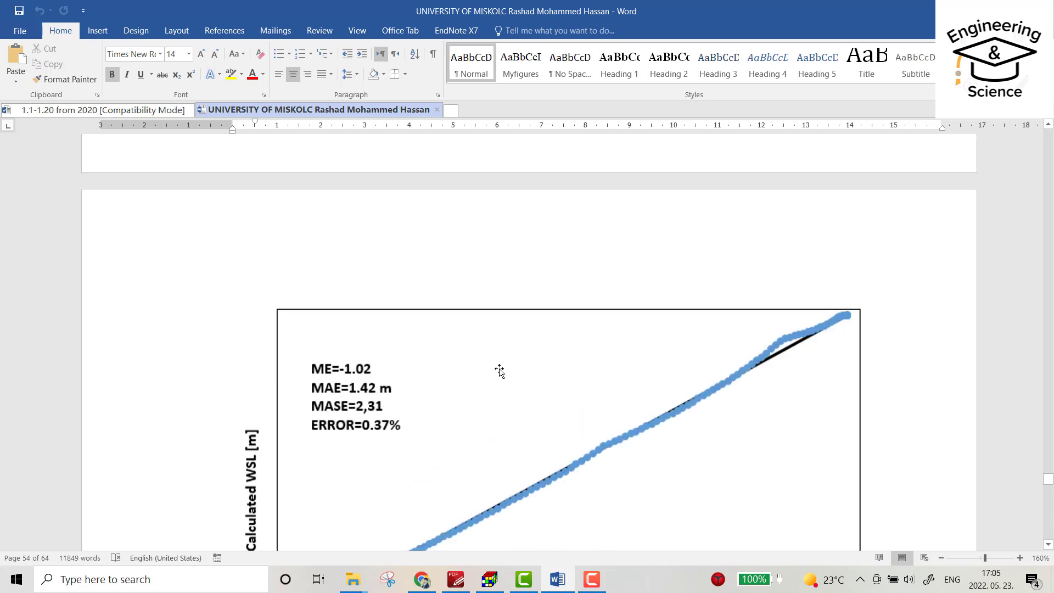
{"action": "scroll", "scroll_direction": "down", "scroll_amount": 3}
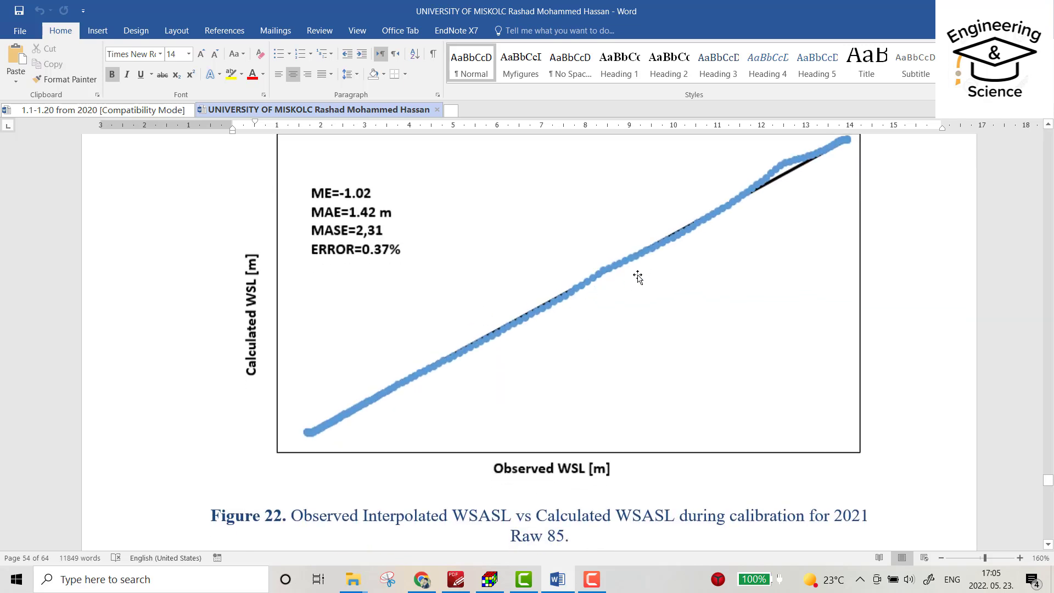
{"action": "mouse_move", "coordinate": [636, 281]}
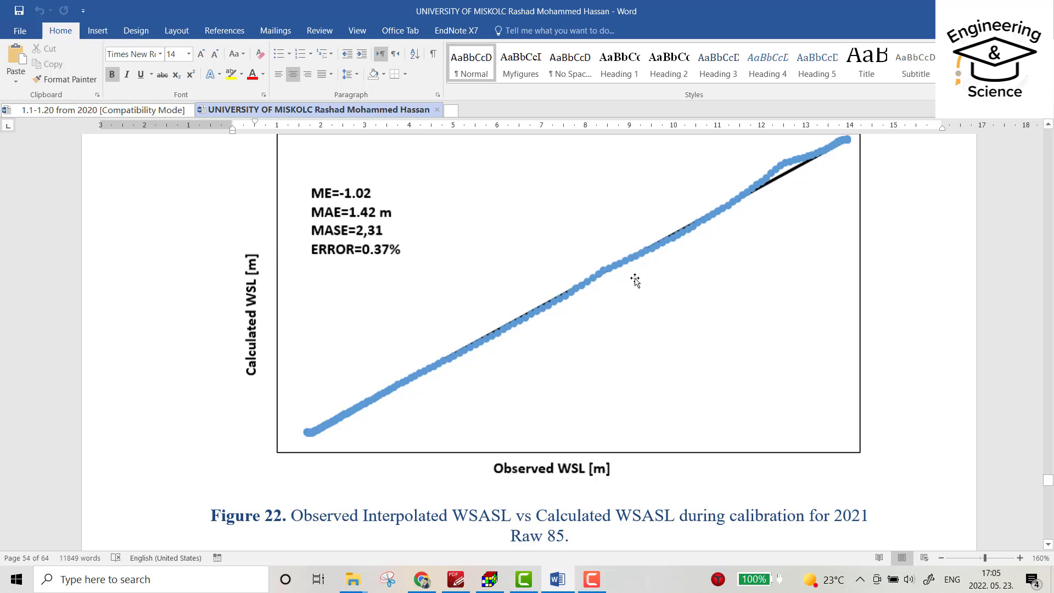
Scroll down to Figure 23, the 2021 observed-minus-simulated difference contour map.
{"action": "scroll", "scroll_direction": "down", "scroll_amount": 3}
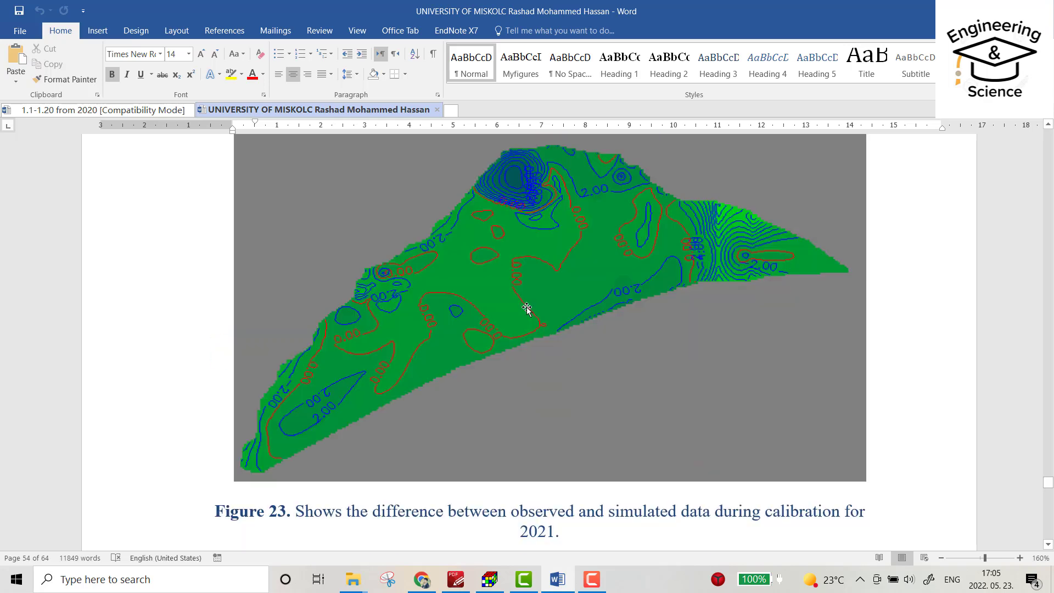
{"action": "mouse_move", "coordinate": [522, 272]}
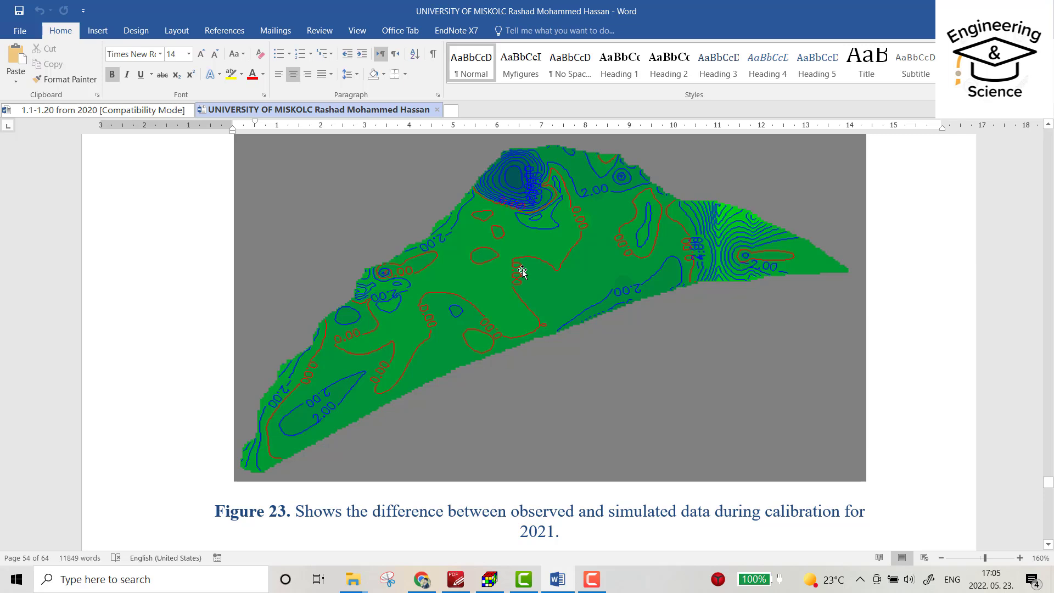
{"action": "mouse_move", "coordinate": [451, 319]}
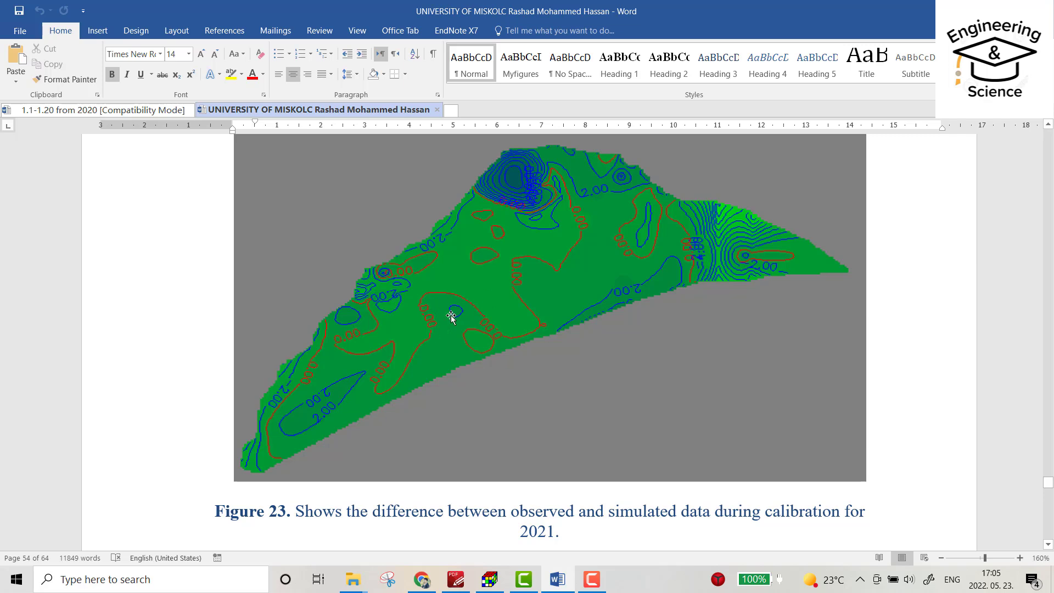
{"action": "mouse_move", "coordinate": [542, 360]}
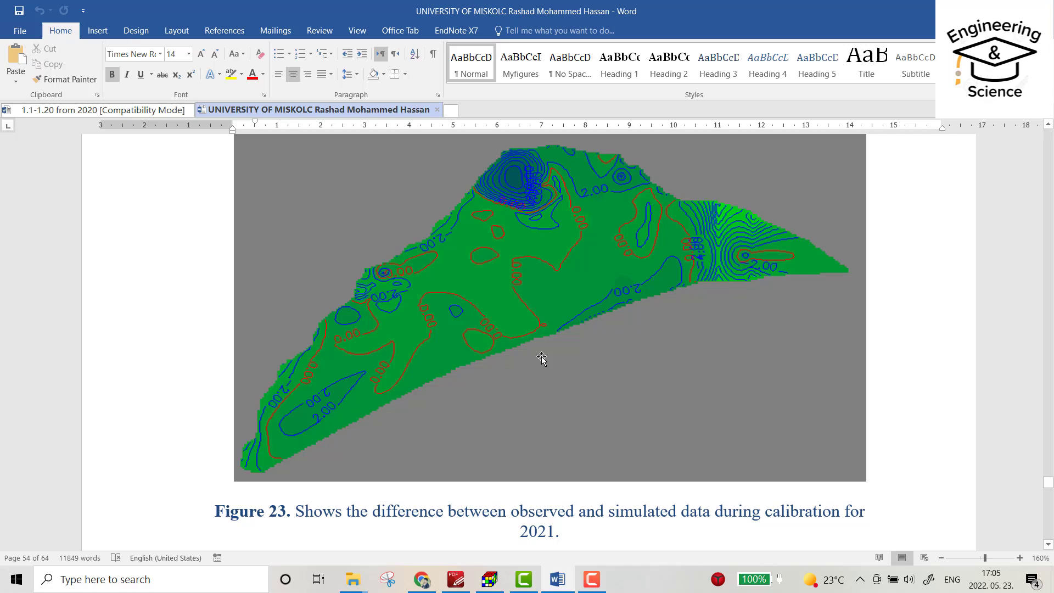